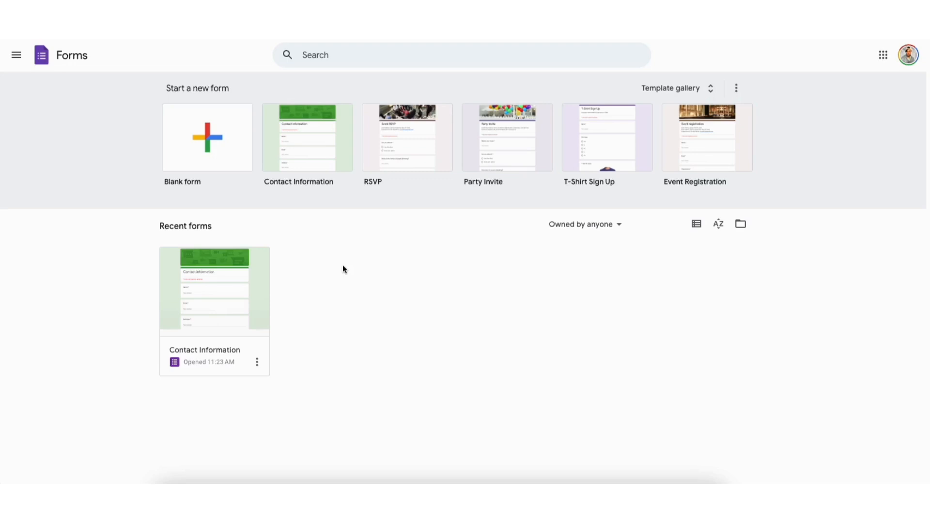
{"action": "mouse_move", "coordinate": [208, 287]}
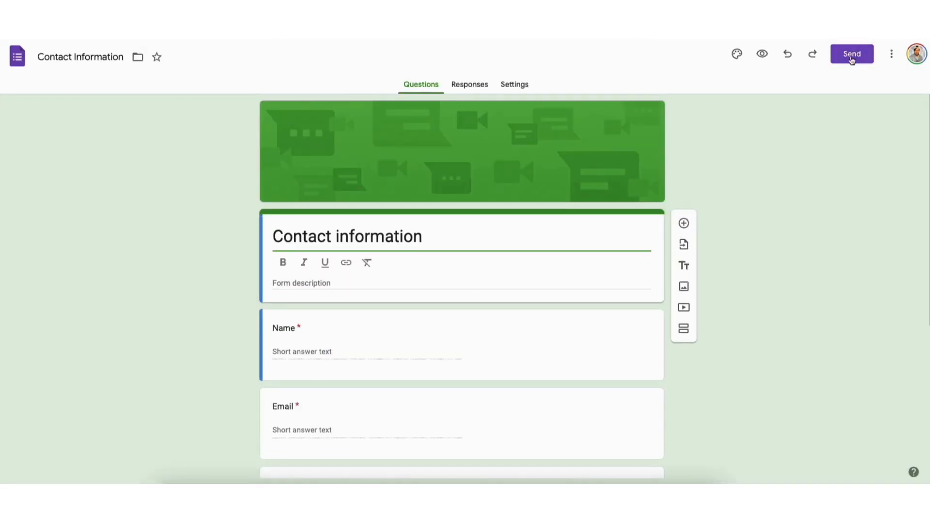
Copy the form's Embed HTML iframe code (640 × 959 px) from the Send dialog
{"action": "left_click", "coordinate": [852, 54]}
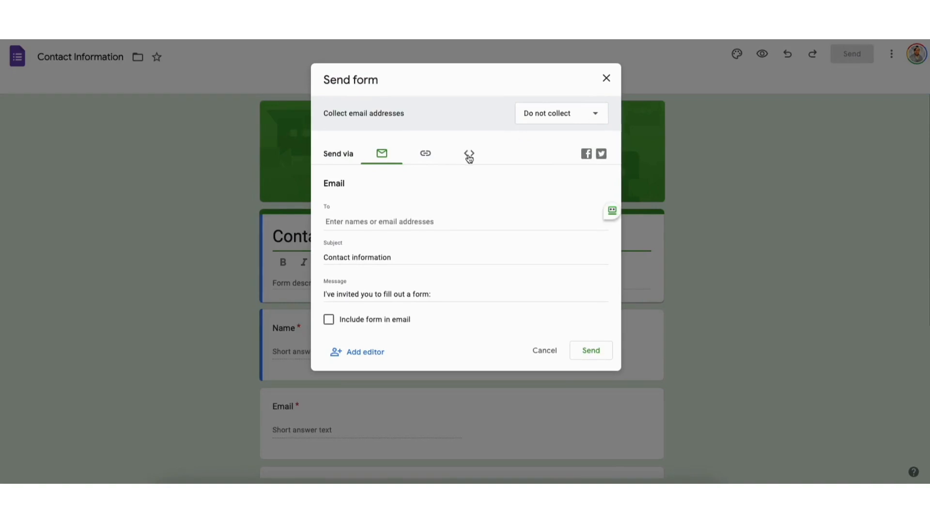
{"action": "left_click", "coordinate": [469, 154]}
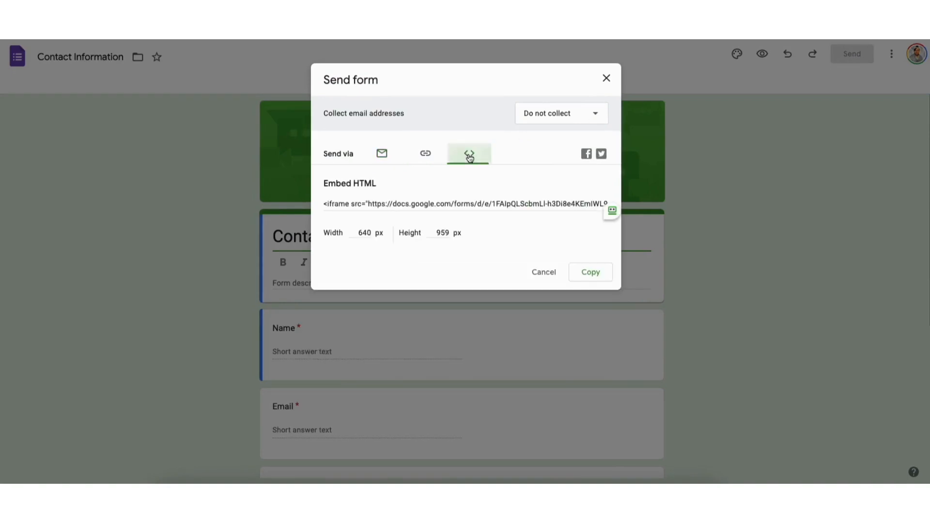
{"action": "left_click", "coordinate": [469, 153]}
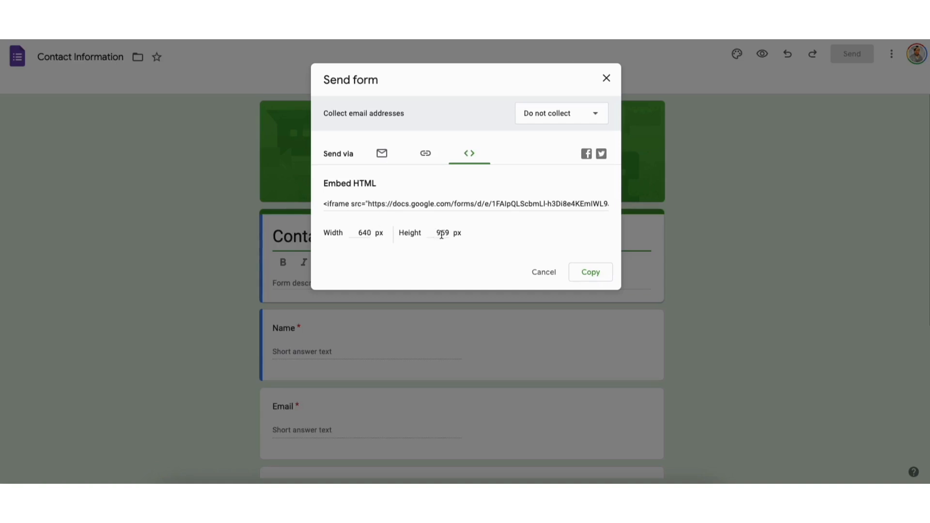
{"action": "left_click", "coordinate": [590, 271]}
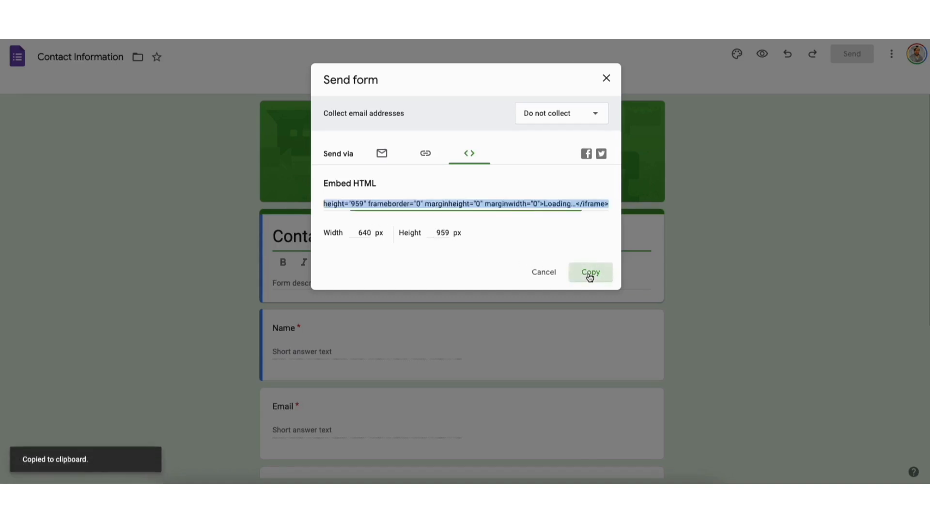
{"action": "left_click", "coordinate": [590, 271]}
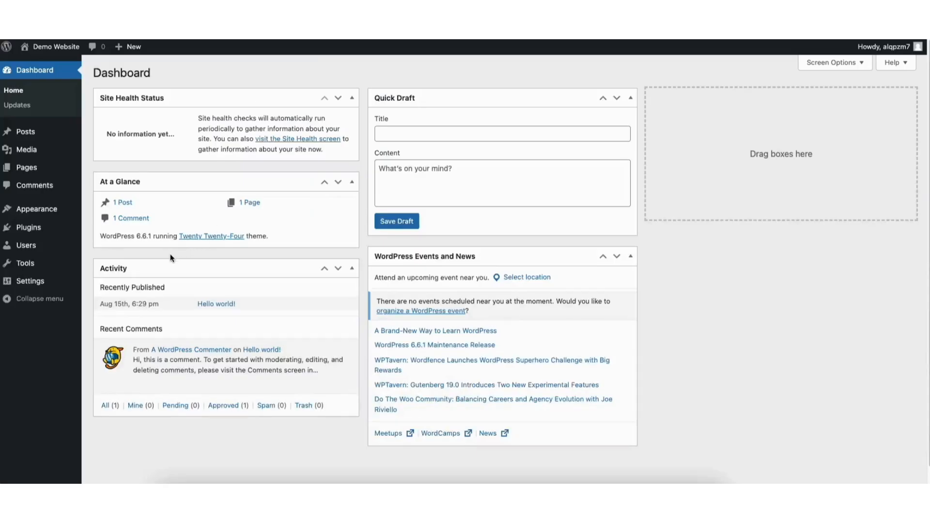
{"action": "mouse_move", "coordinate": [26, 131]}
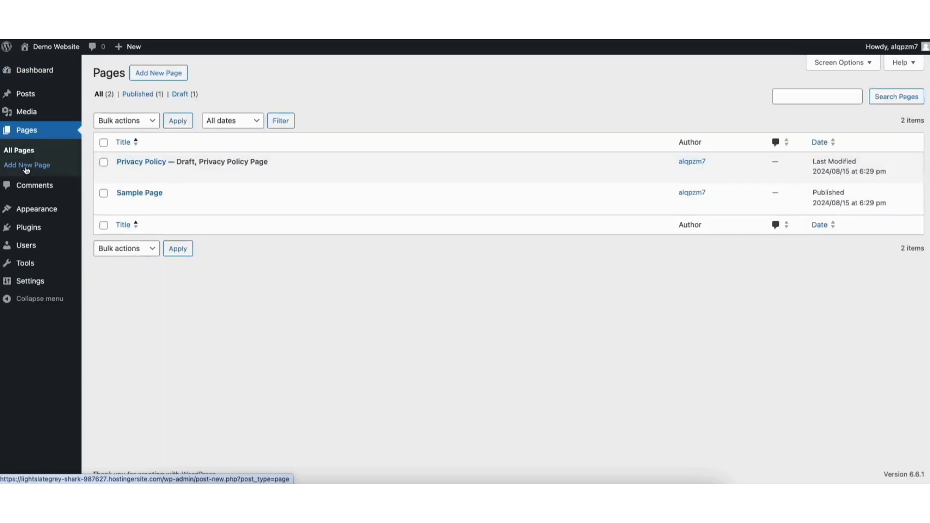
{"action": "mouse_move", "coordinate": [138, 192]}
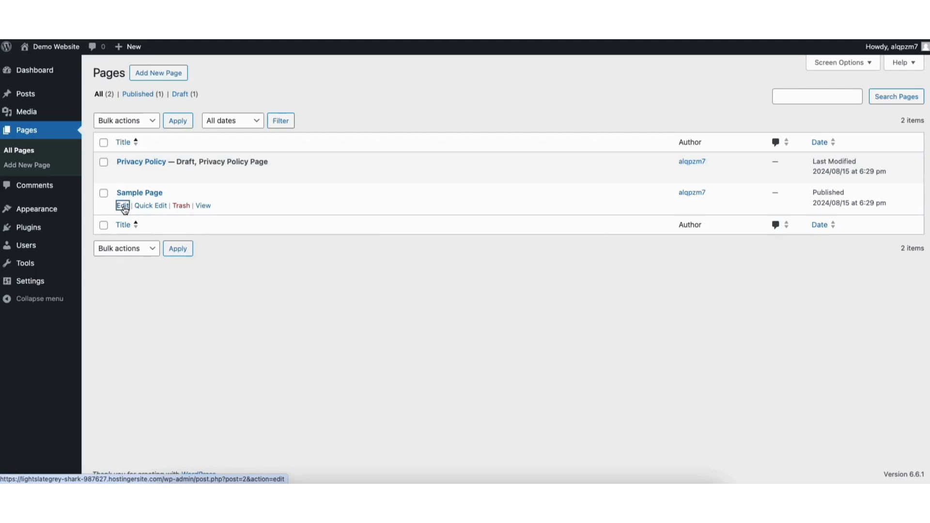
Open the Sample Page in the block editor from the Pages list
{"action": "left_click", "coordinate": [122, 206]}
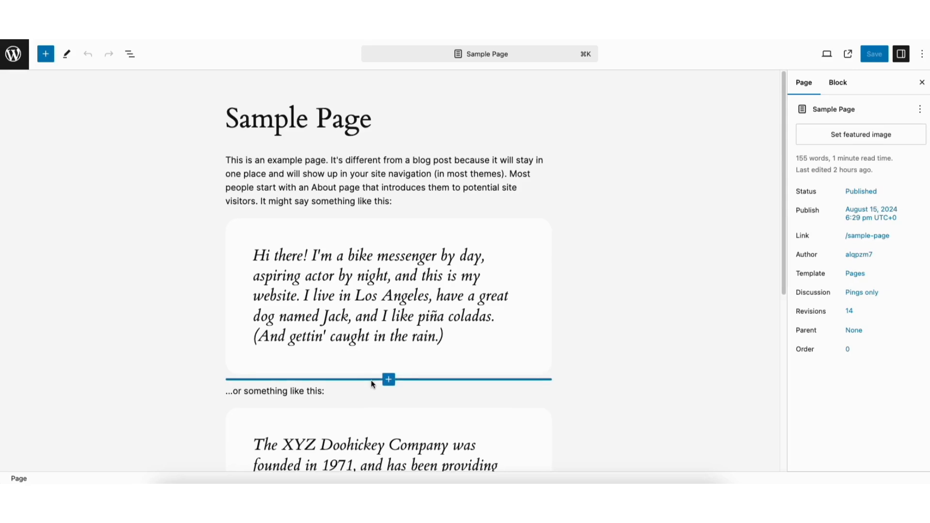
{"action": "mouse_move", "coordinate": [388, 380]}
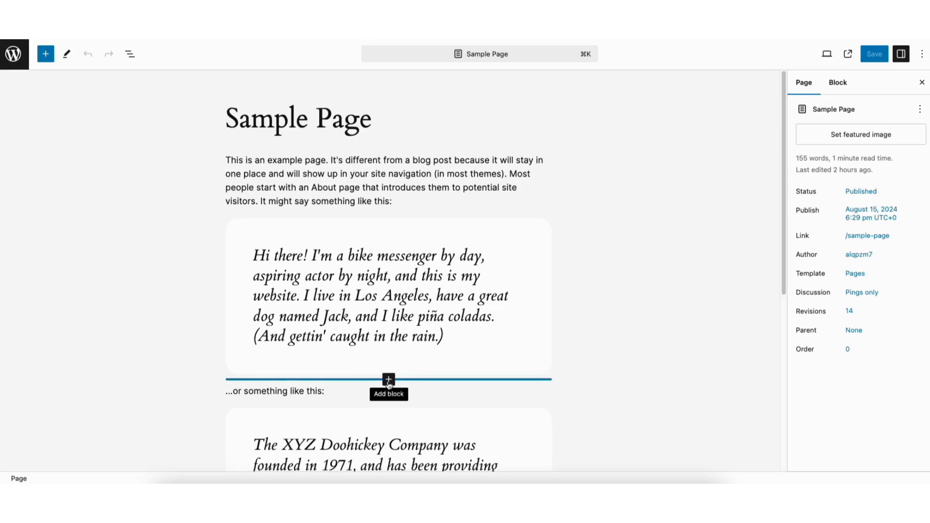
{"action": "mouse_move", "coordinate": [46, 53]}
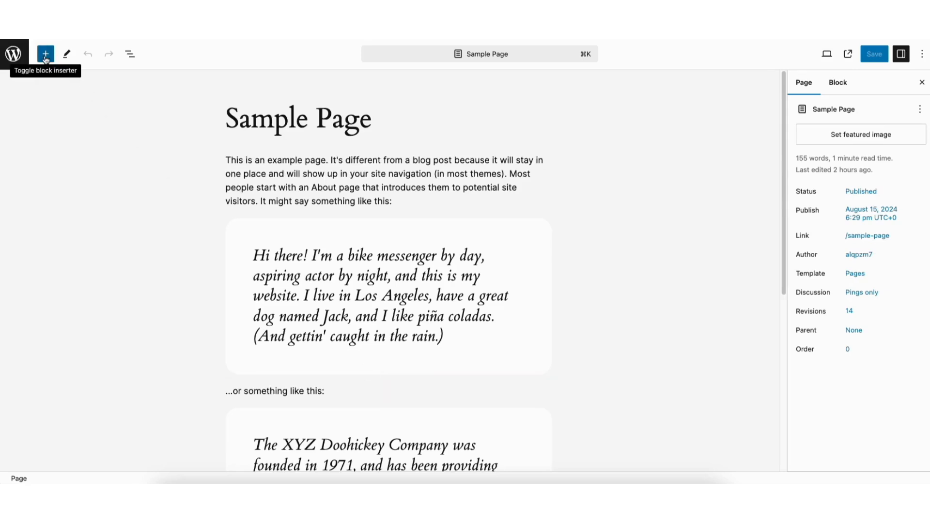
Insert a Custom HTML block (found by searching 'html') holding the Google Forms iframe code
{"action": "left_click", "coordinate": [45, 54]}
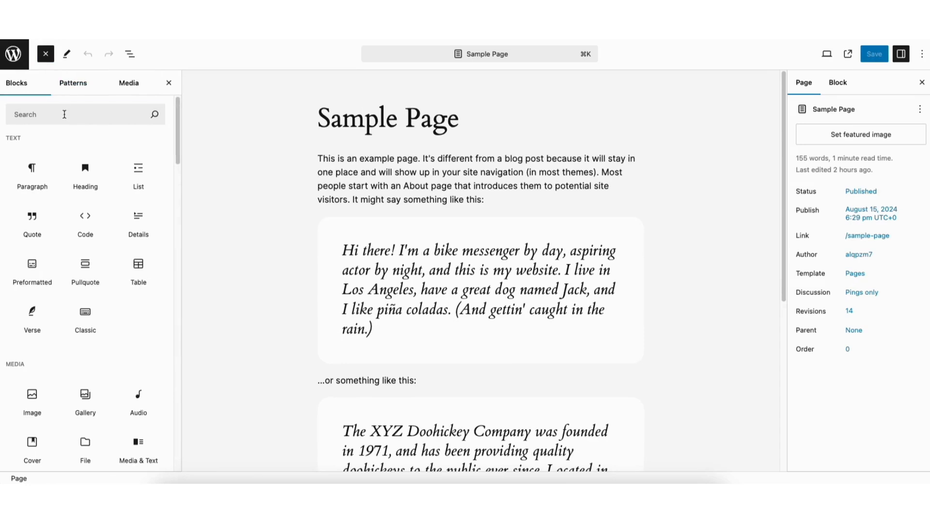
{"action": "left_click", "coordinate": [85, 114]}
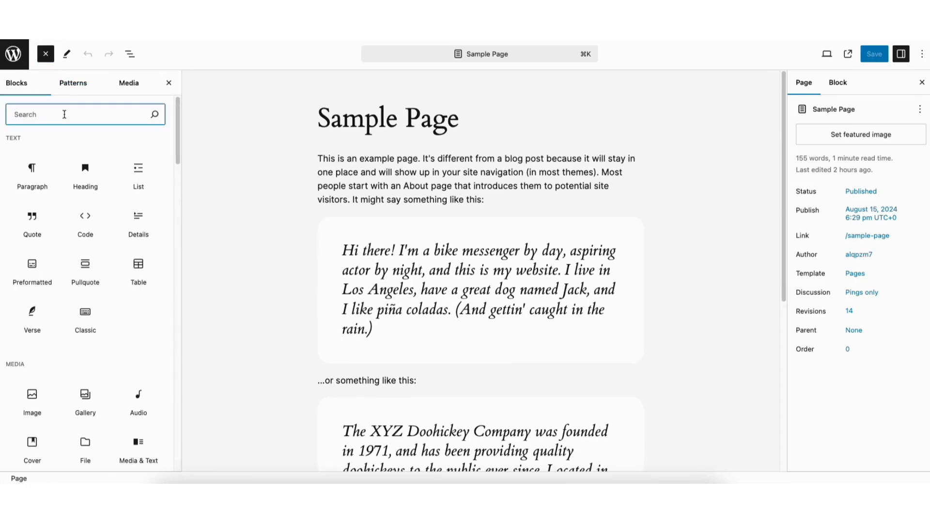
{"action": "type", "text": "html"}
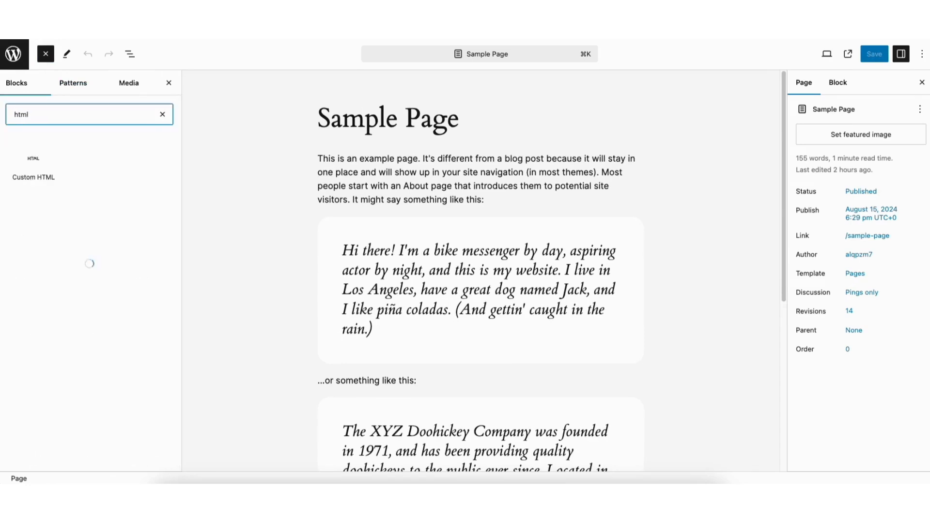
{"action": "left_click", "coordinate": [33, 166]}
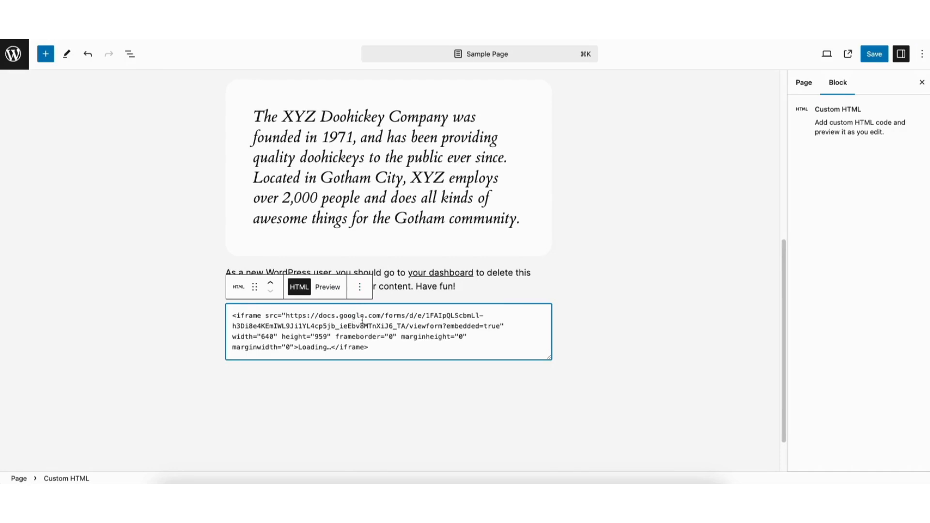
Save the page and view the live Sample Page showing the embedded contact form
{"action": "left_click", "coordinate": [873, 54]}
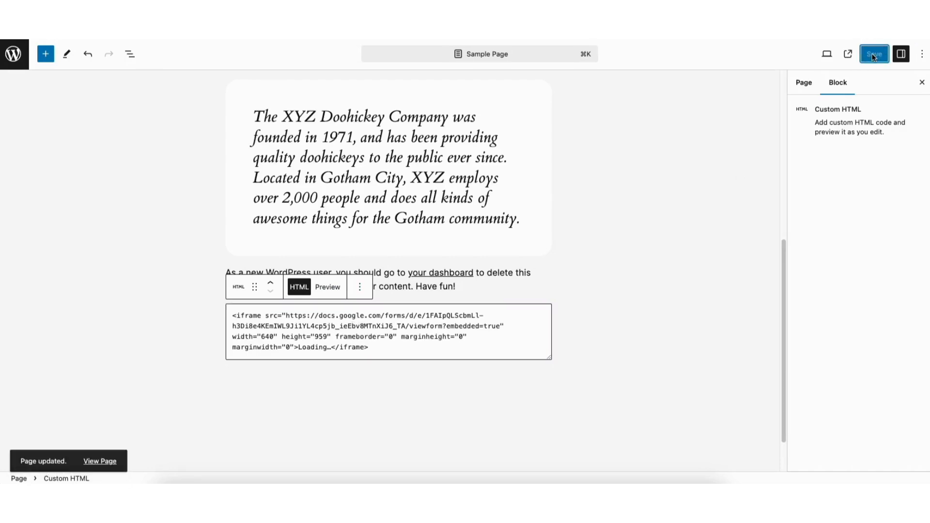
{"action": "mouse_move", "coordinate": [848, 53]}
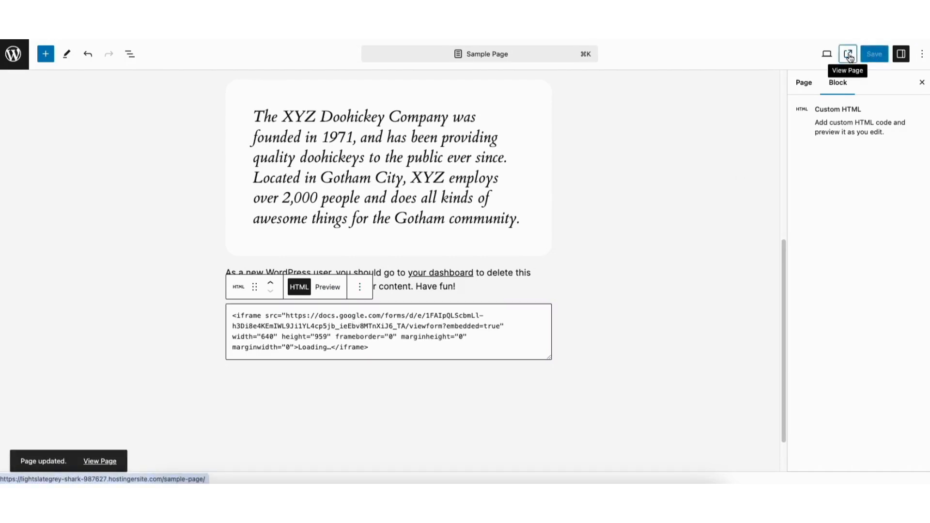
{"action": "left_click", "coordinate": [848, 53]}
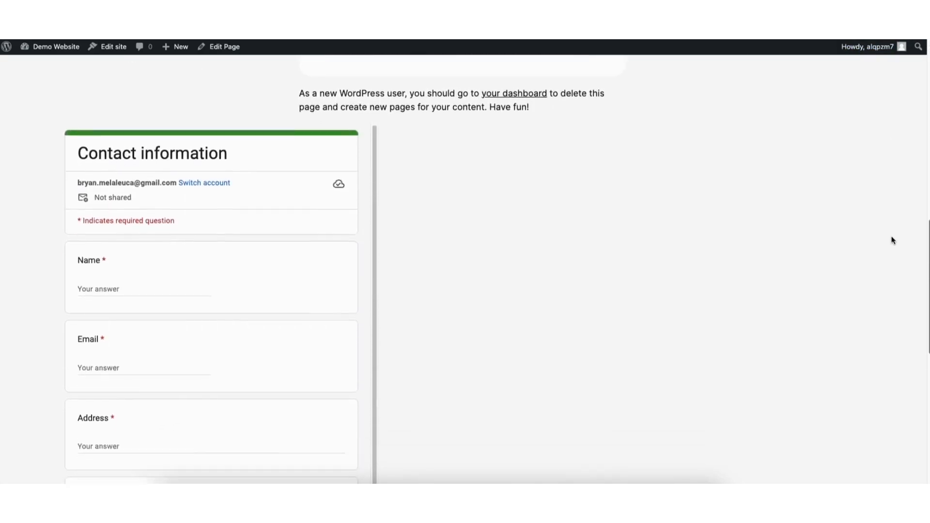
{"action": "scroll", "scroll_direction": "down", "scroll_amount": 3}
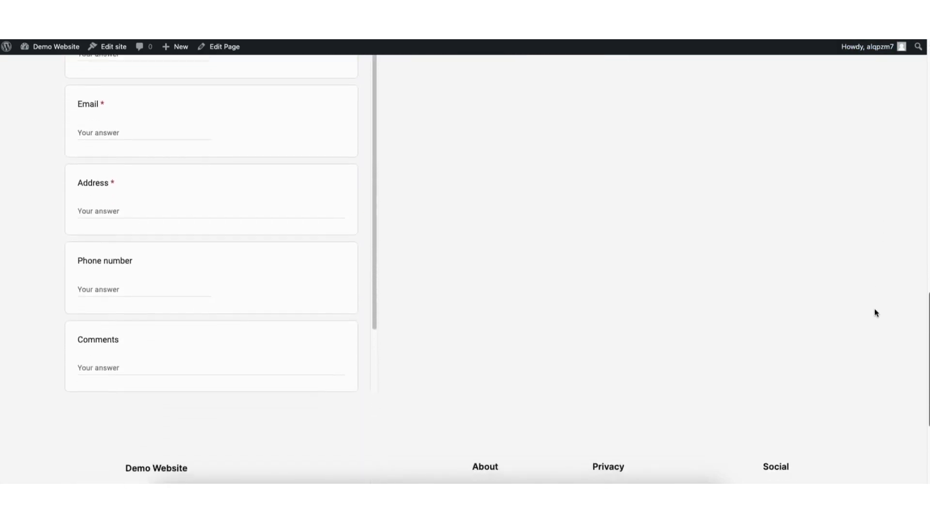